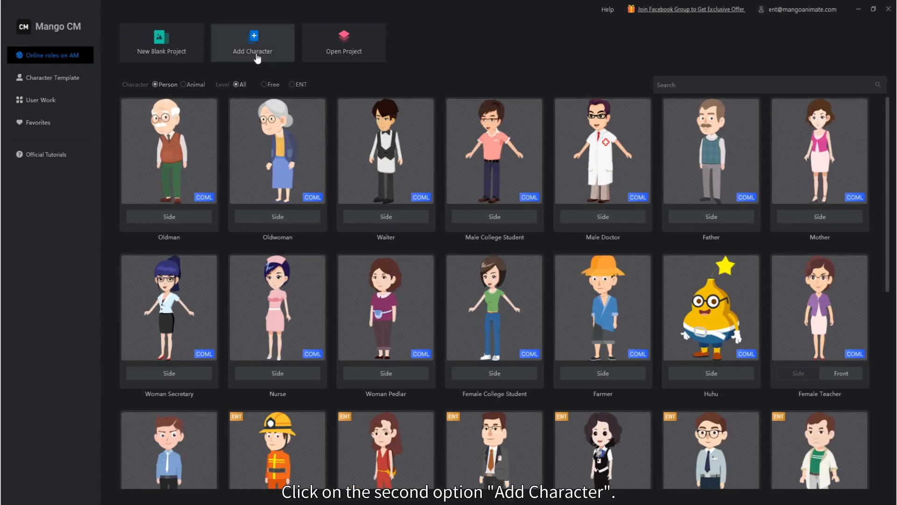
# - Import old man.png as a new character project
pyautogui.click(252, 44)
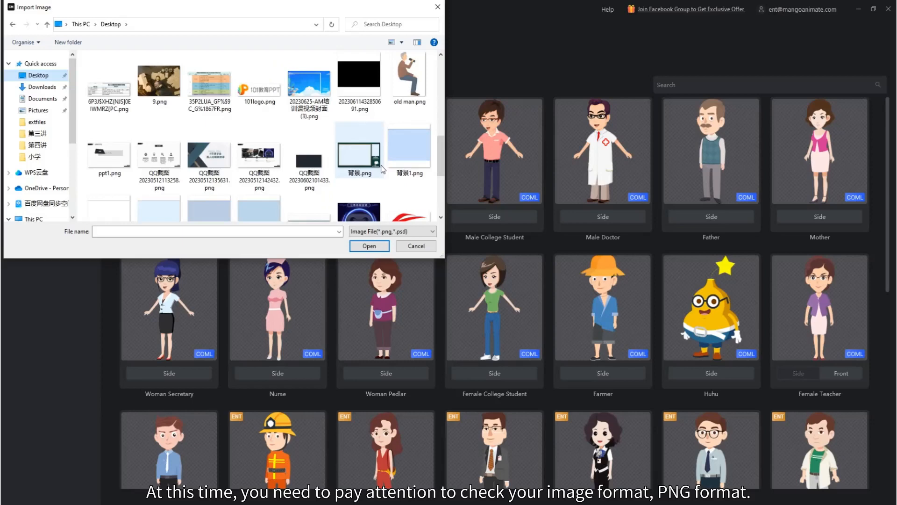
pyautogui.click(409, 133)
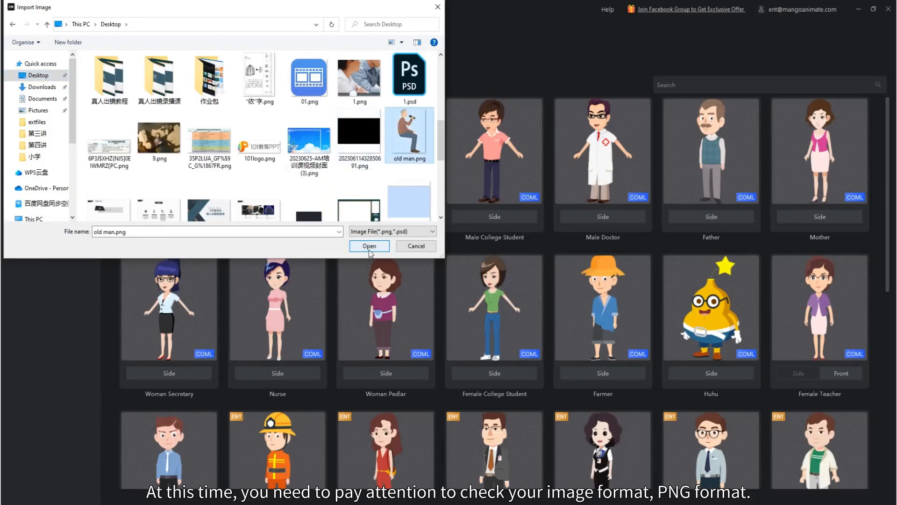
pyautogui.click(369, 245)
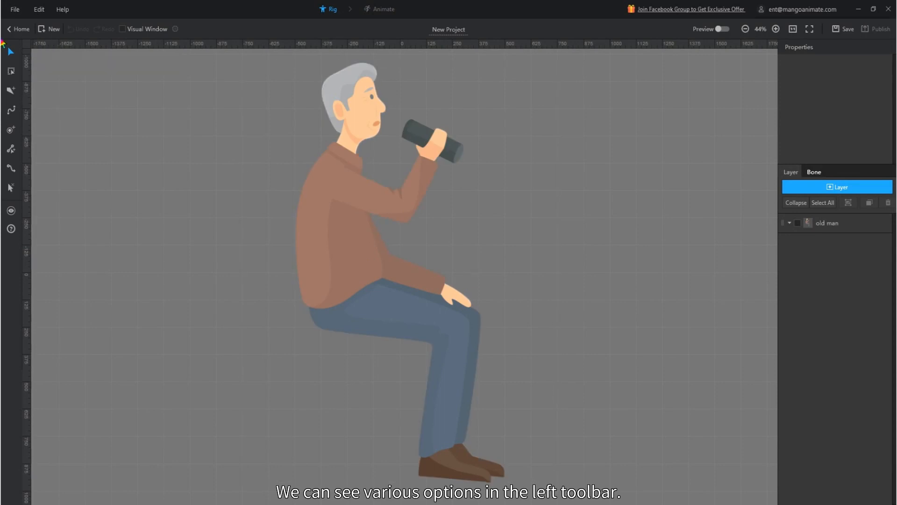
# - Place bone nodes along the old man's back, arm, neck, face and hair
pyautogui.click(11, 91)
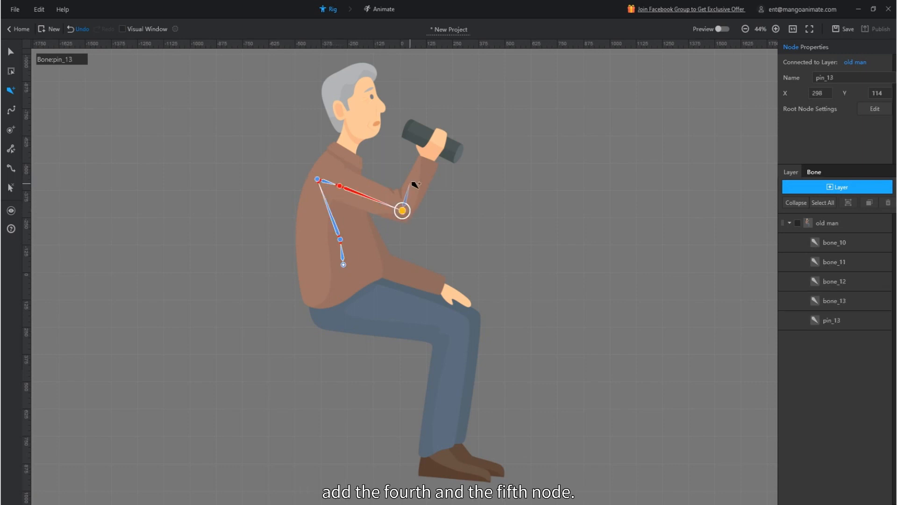
pyautogui.click(428, 153)
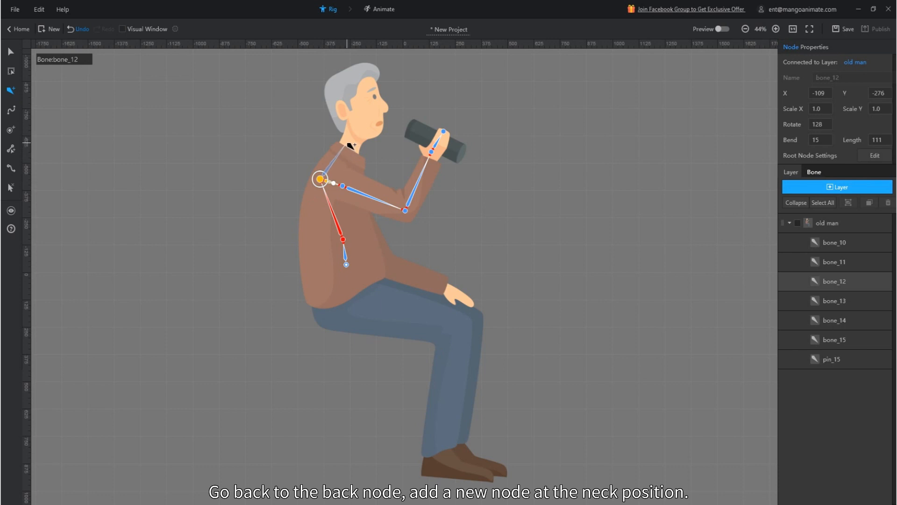
pyautogui.moveTo(352, 148)
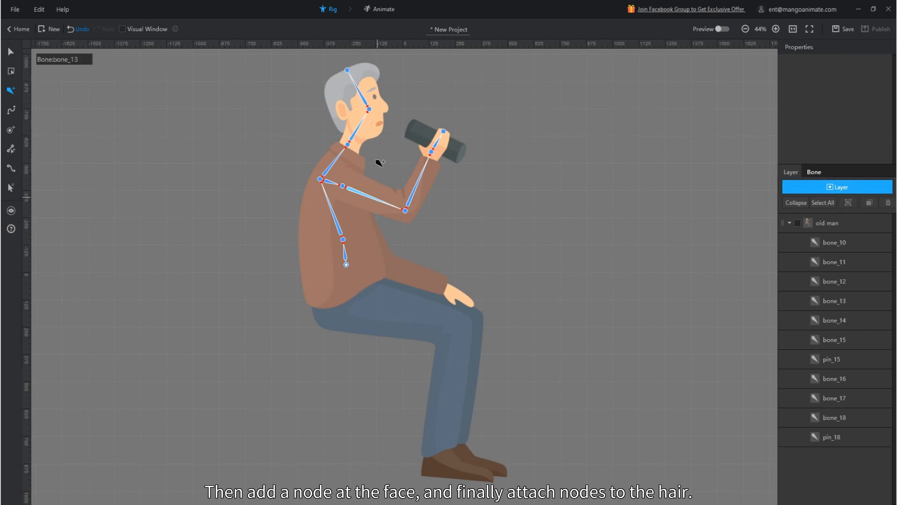
pyautogui.click(378, 9)
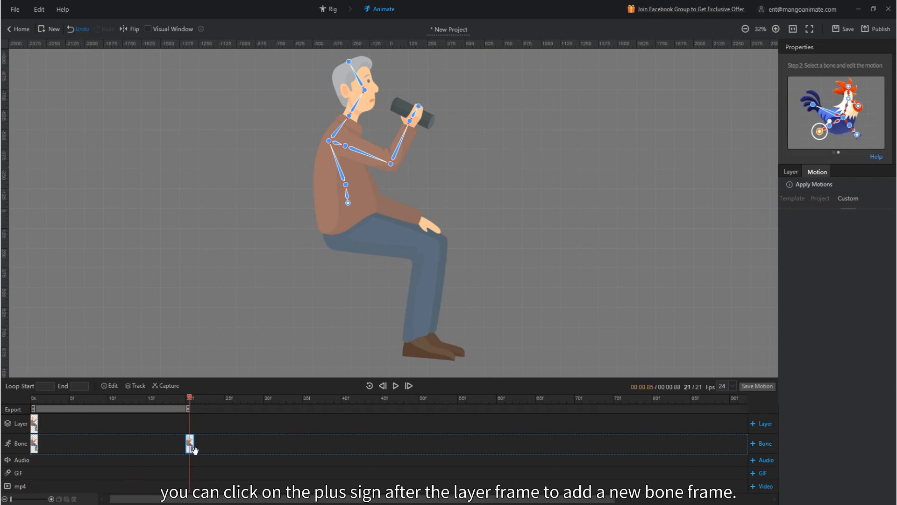
# - Key a head-back drinking pose at frame 21 and scrub the timeline to preview it
pyautogui.click(343, 146)
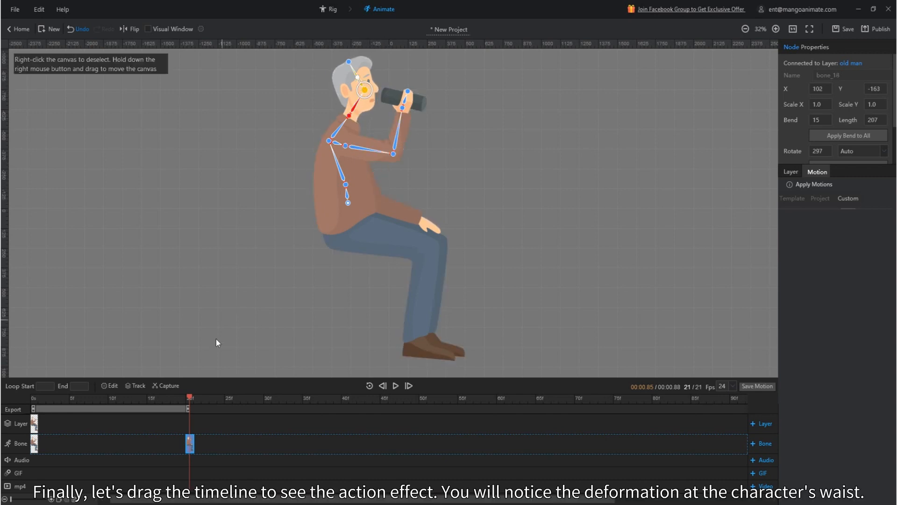
pyautogui.moveTo(190, 398); pyautogui.dragTo(171, 397)
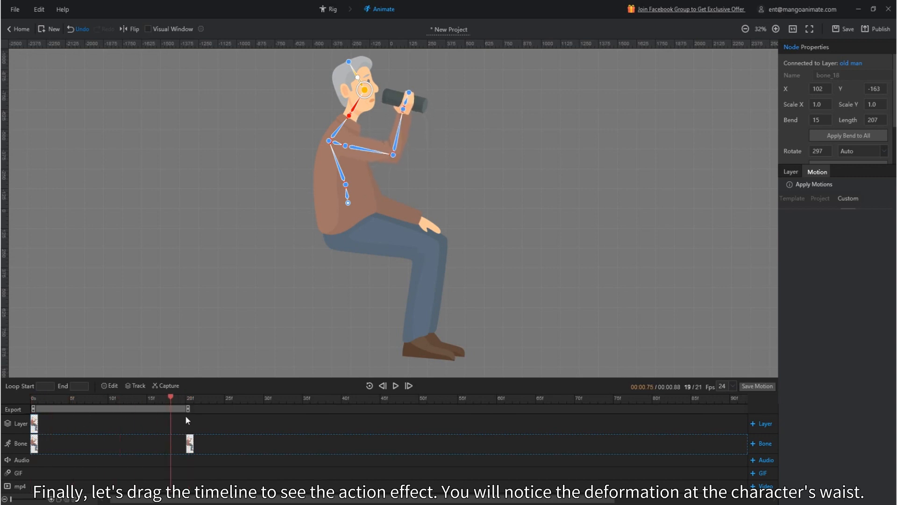
pyautogui.moveTo(170, 398); pyautogui.dragTo(67, 398)
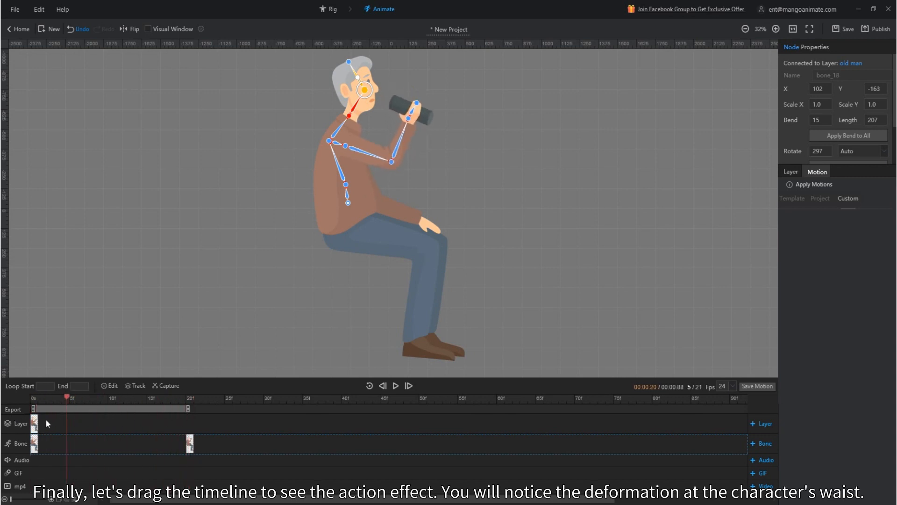
pyautogui.moveTo(67, 397); pyautogui.dragTo(204, 397)
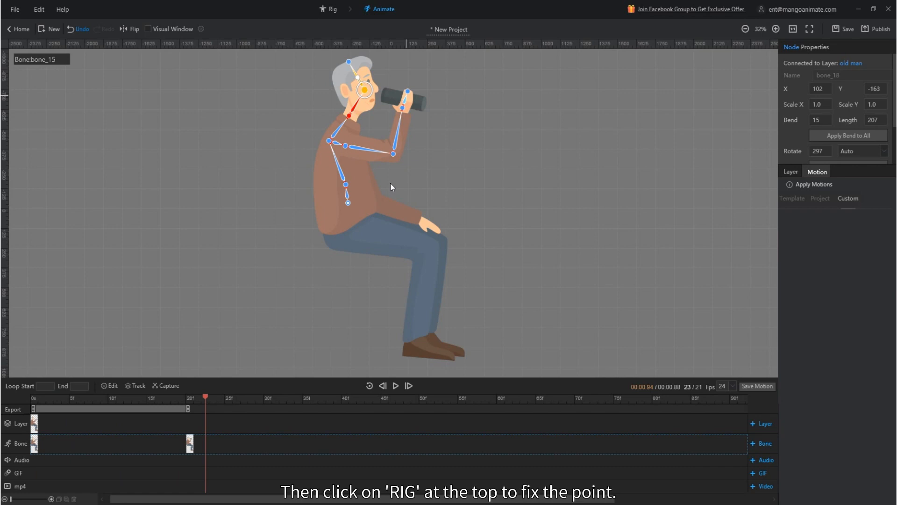
# - Add fixed nodes along the old man's abdomen bone in the Rig workspace
pyautogui.click(330, 9)
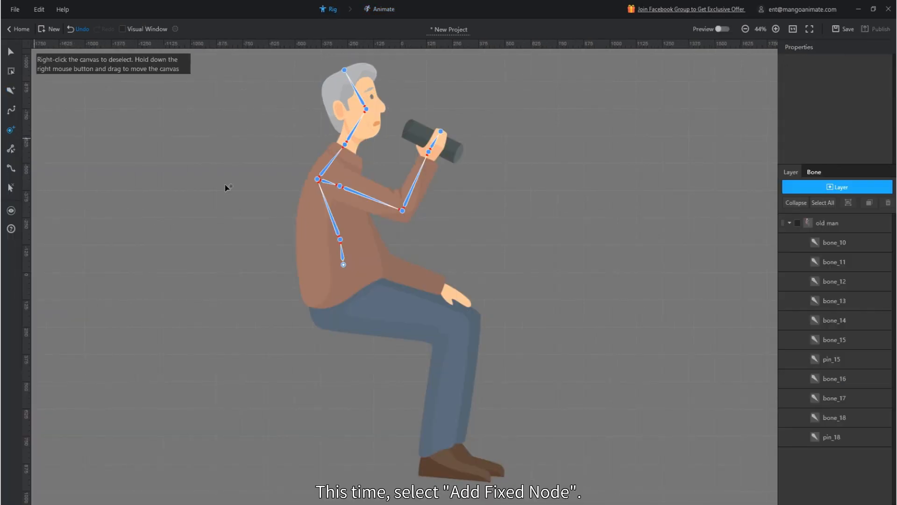
pyautogui.click(339, 239)
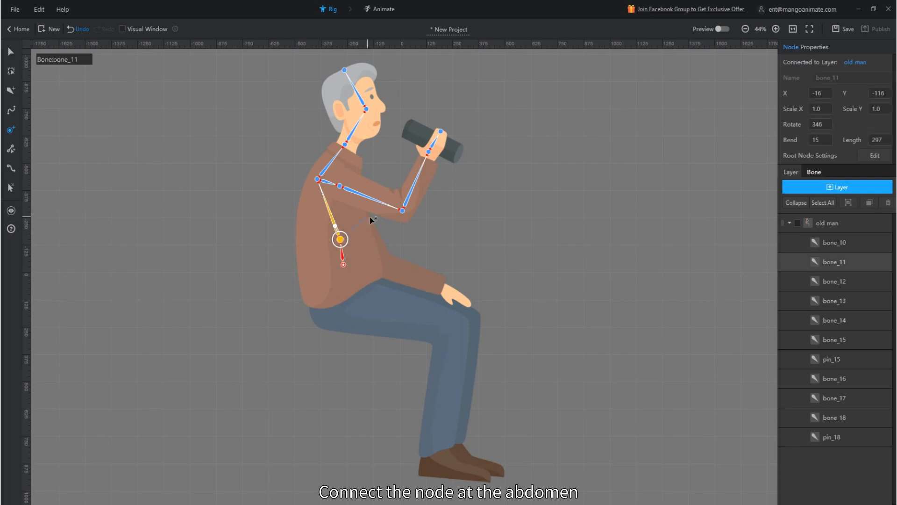
pyautogui.click(370, 223)
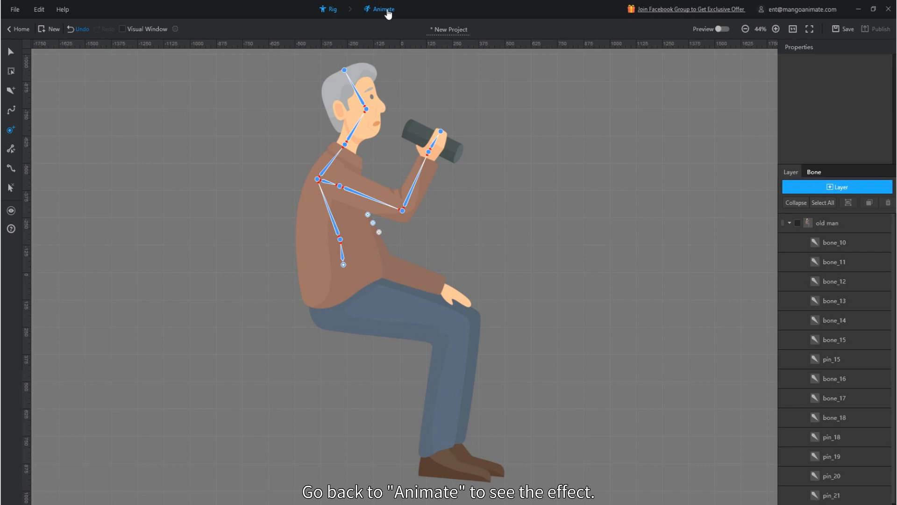
# - Scrub the Animate timeline to confirm the waist holds steady while drinking
pyautogui.click(381, 8)
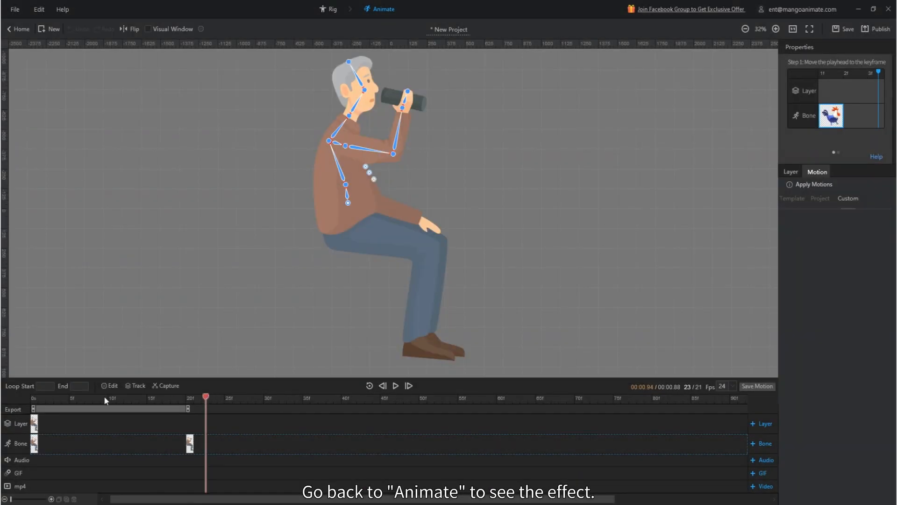
pyautogui.moveTo(204, 396); pyautogui.dragTo(64, 396)
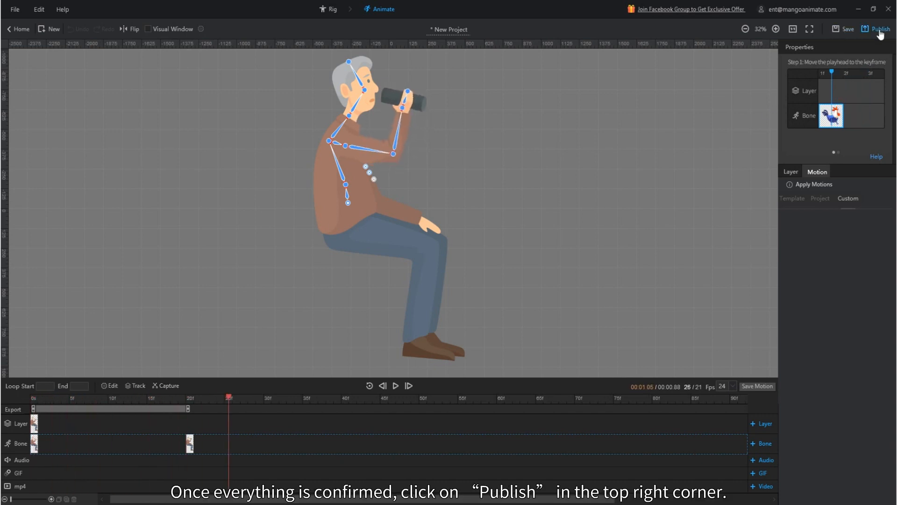
# - Publish a transparent-background 1080P GIF of the animation and view the result
pyautogui.click(875, 28)
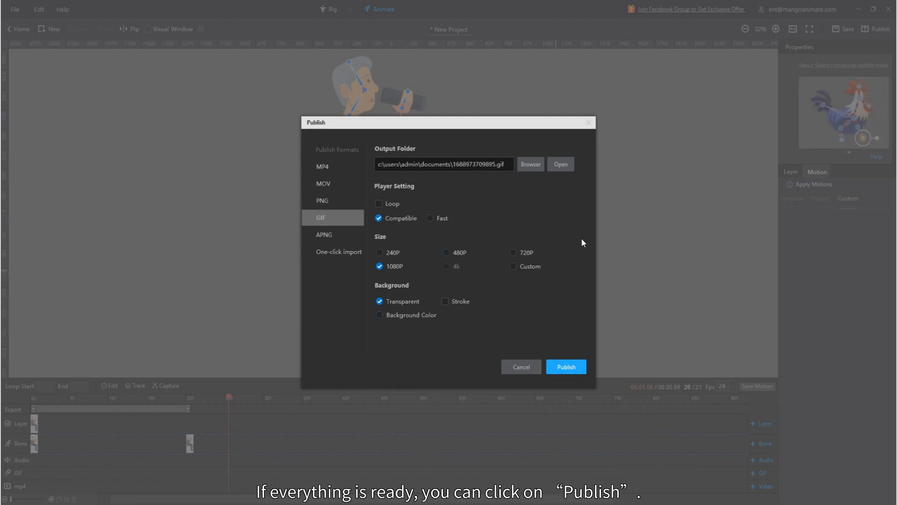
pyautogui.click(566, 366)
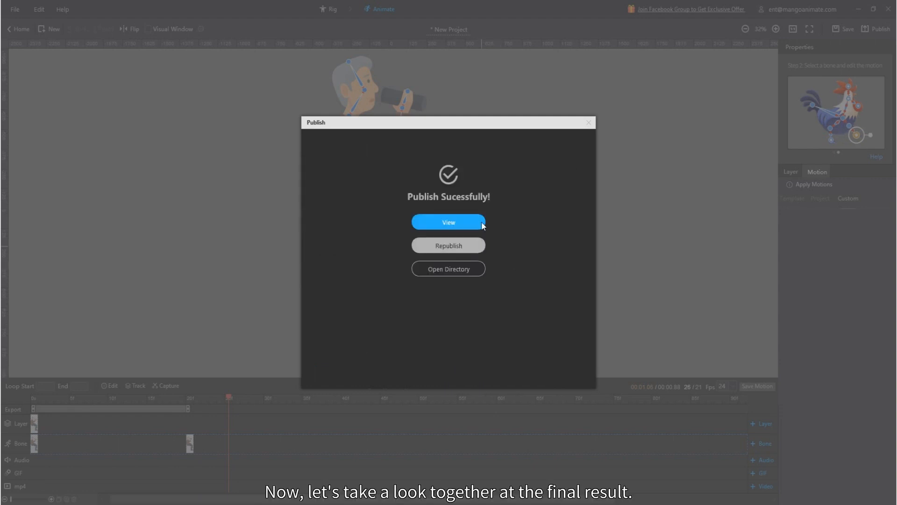
pyautogui.click(449, 222)
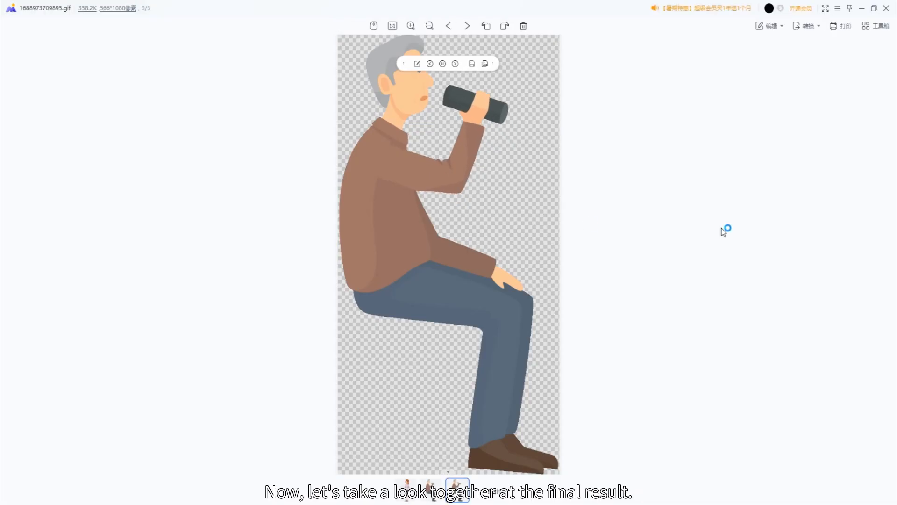